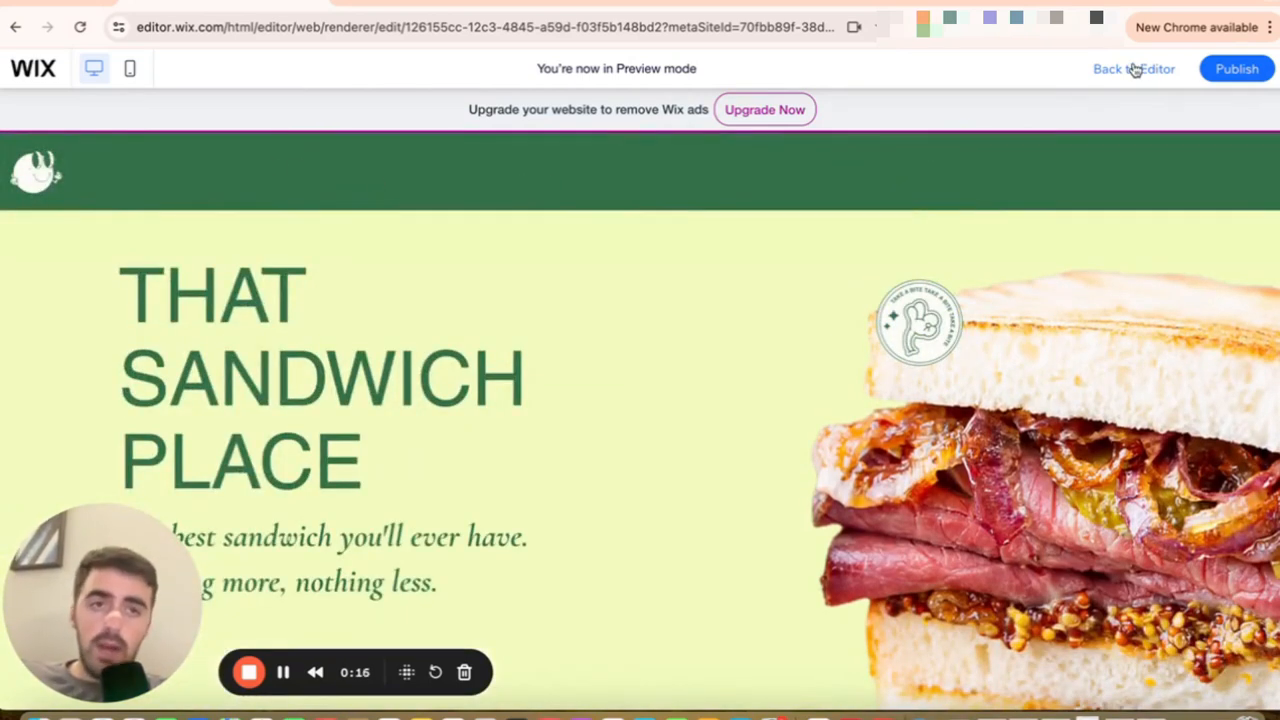
Return from the site preview to editing the home page
left_click(1134, 68)
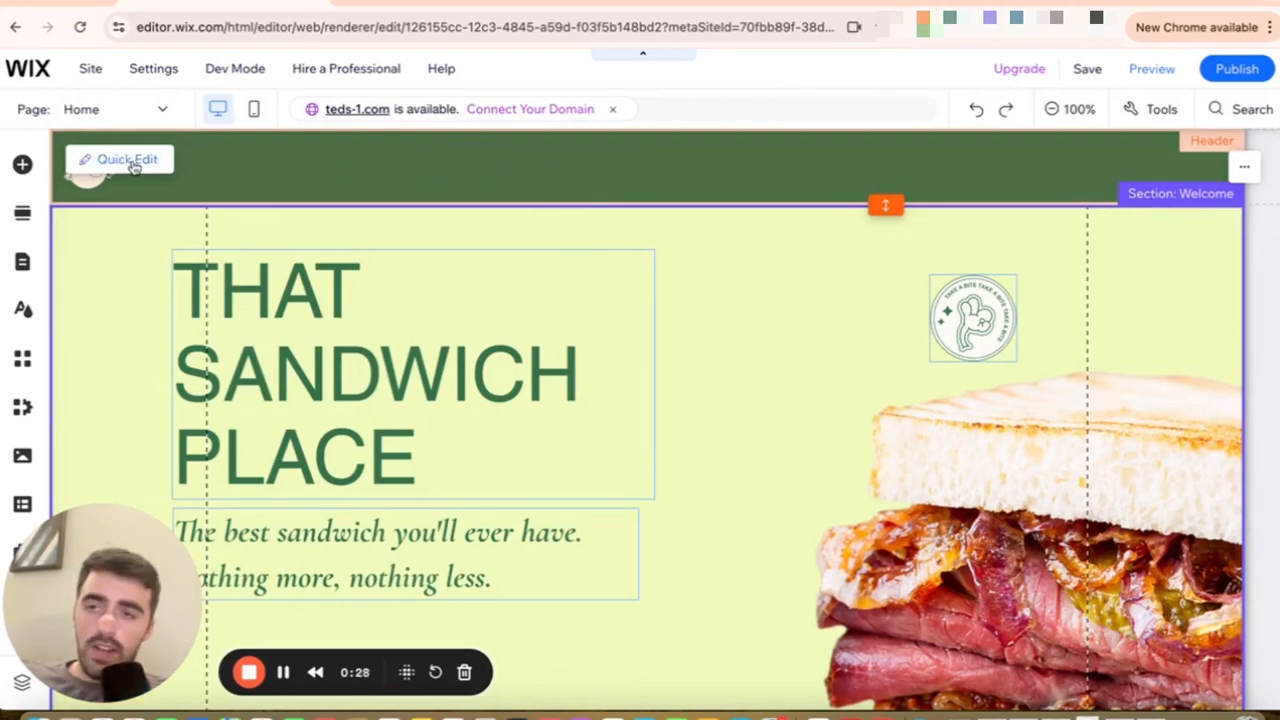
Set the header's scroll behaviour to Freezes so it stays in place
left_click(120, 158)
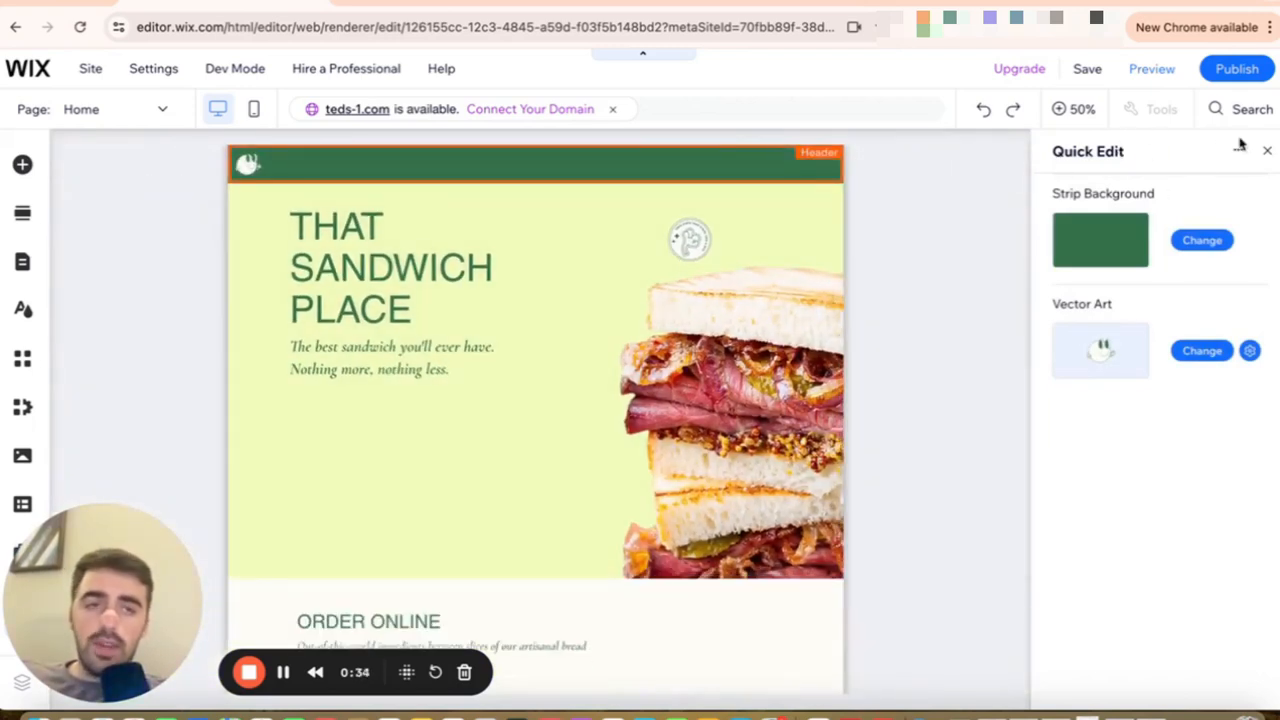
left_click(1238, 150)
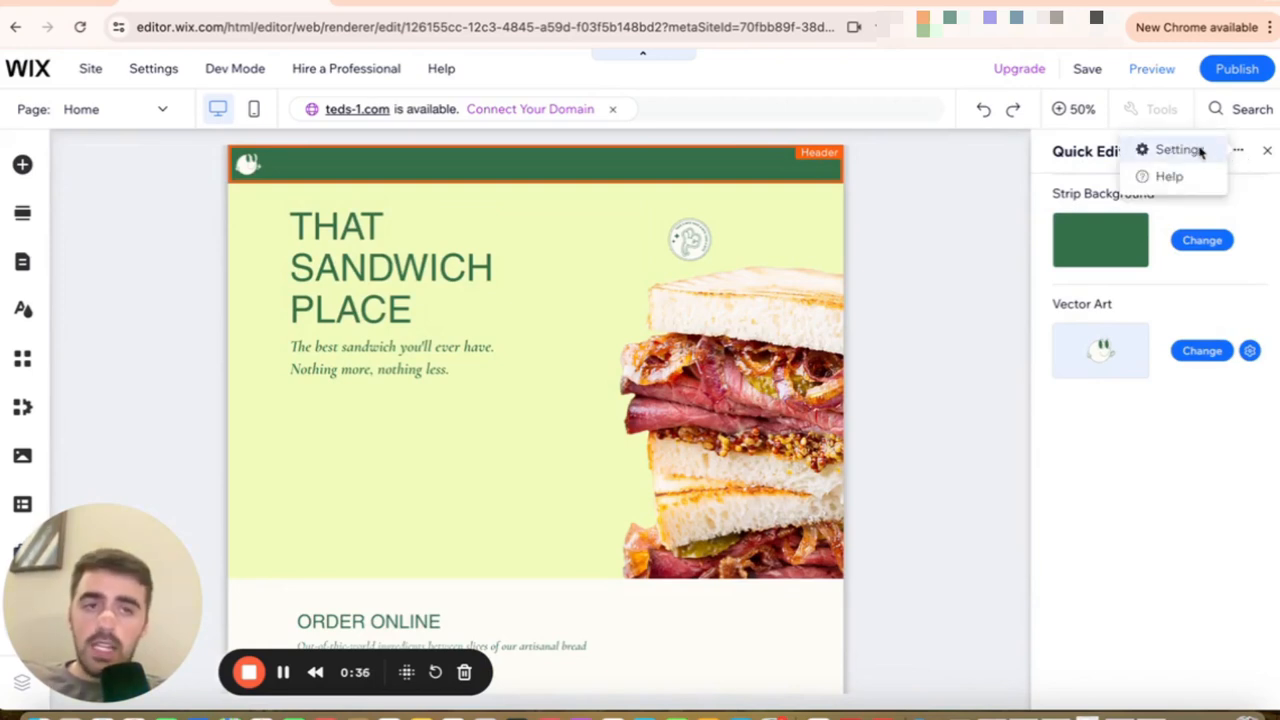
left_click(1172, 148)
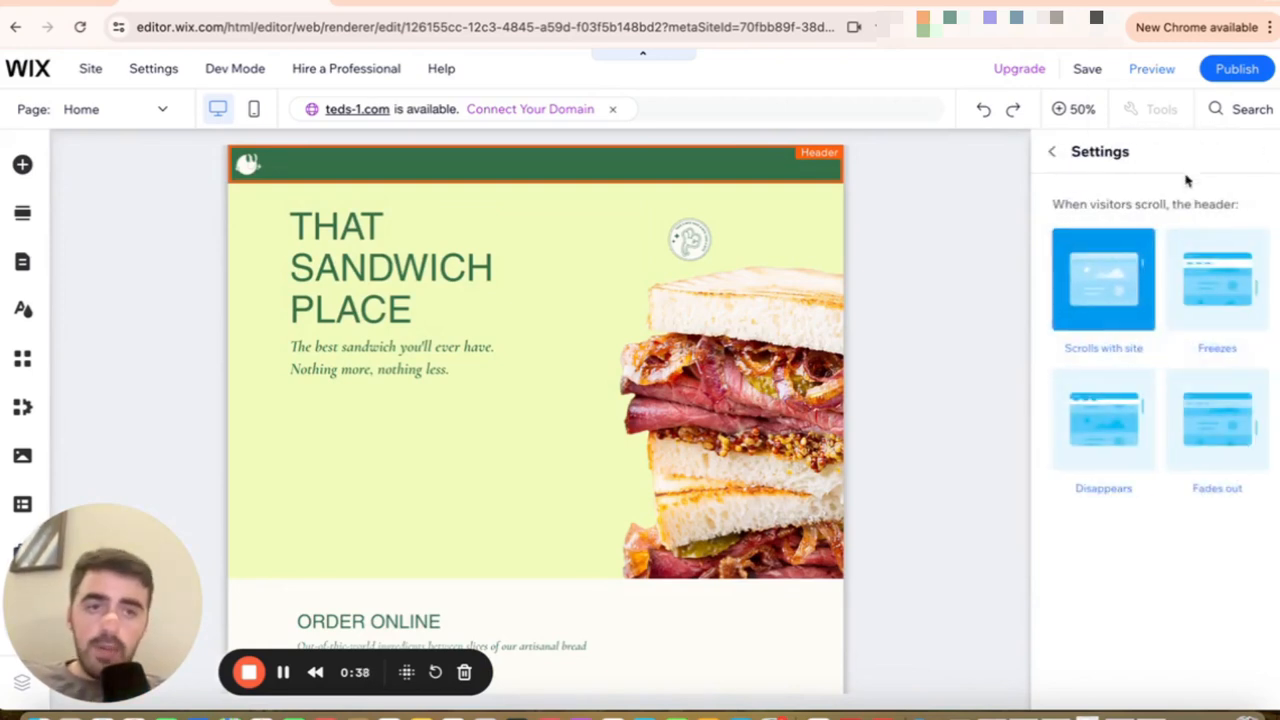
left_click(1216, 280)
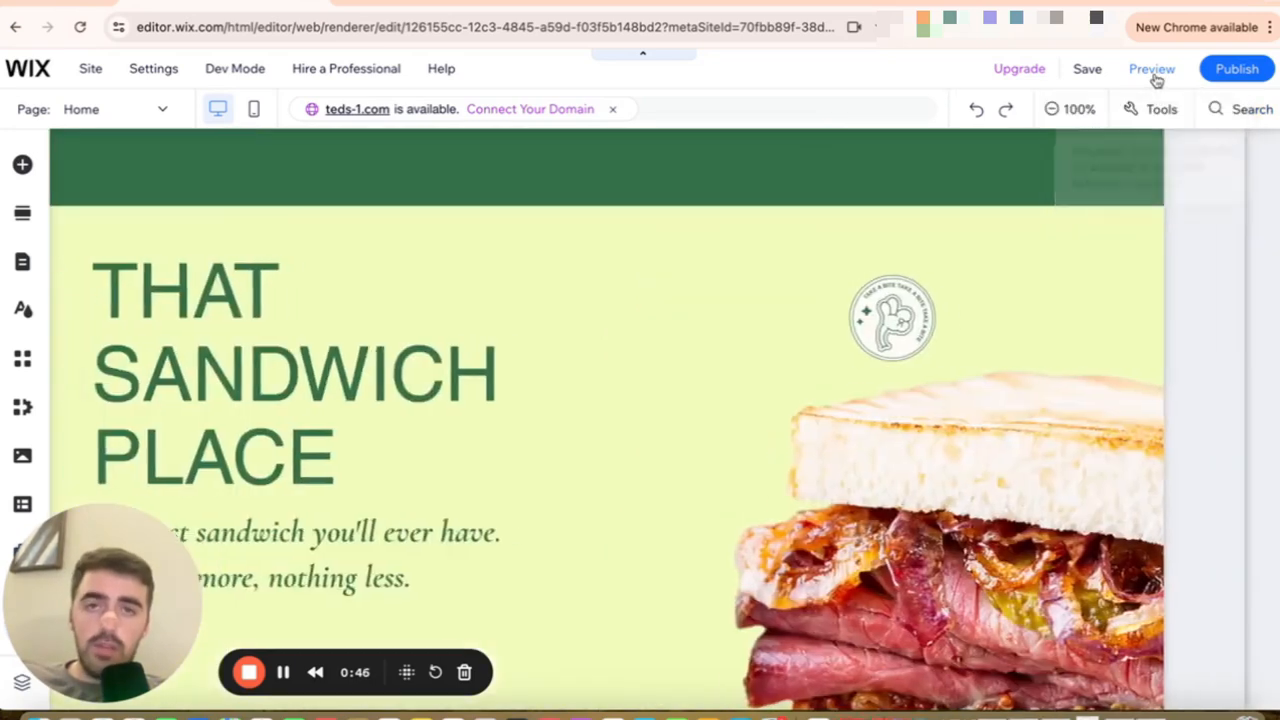
Preview the site and scroll down to confirm the header stays pinned
left_click(1150, 68)
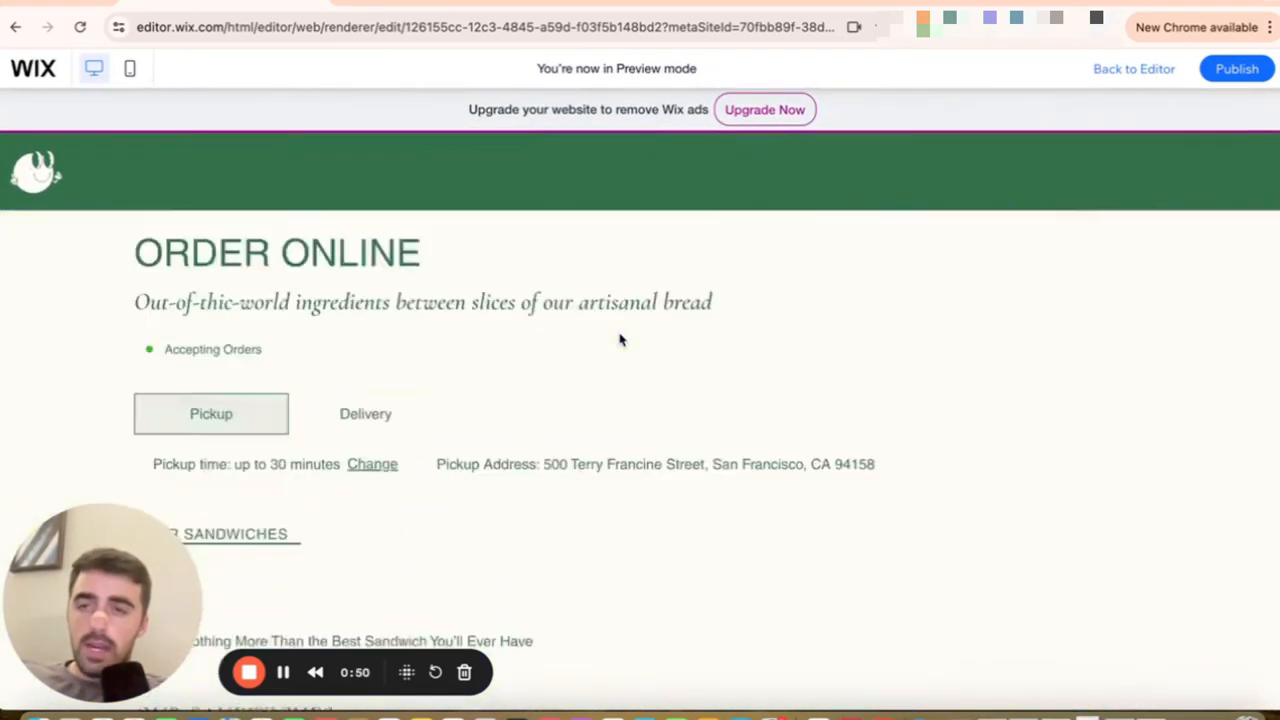
scroll("down", 3)
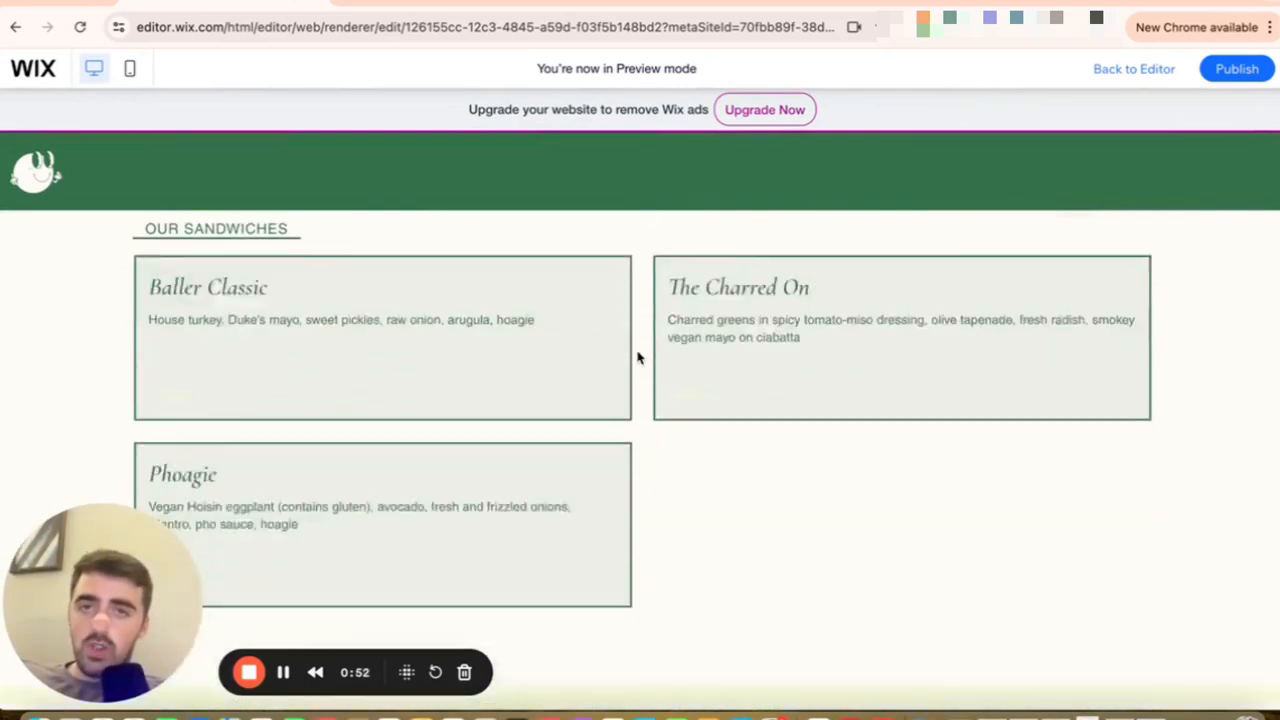